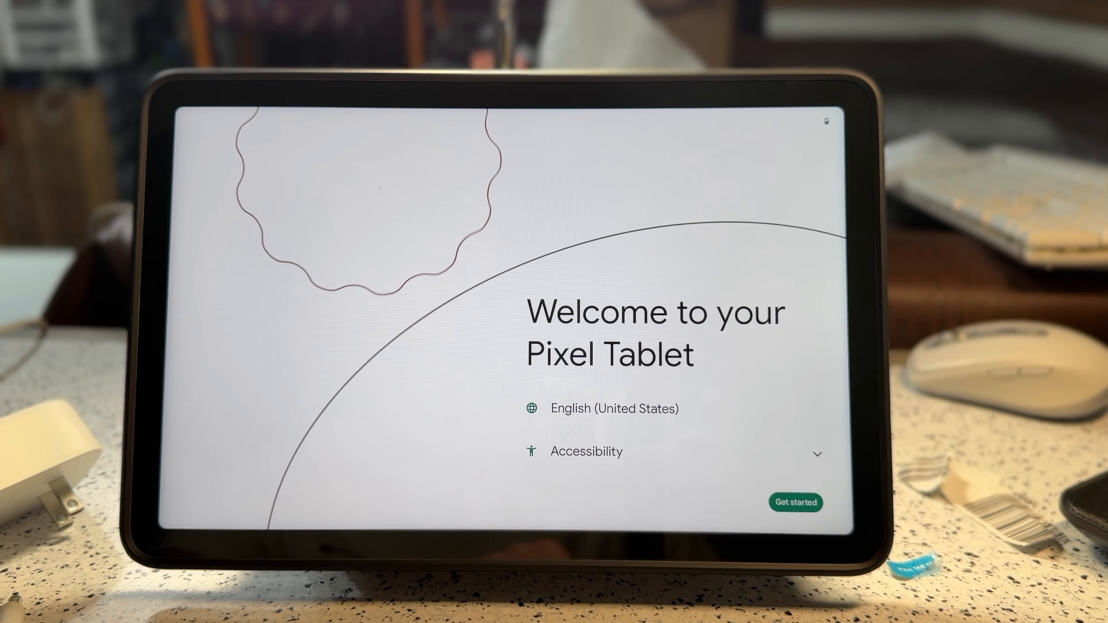
Choose Get started on the Welcome screen to begin tablet setup.
left_click(795, 503)
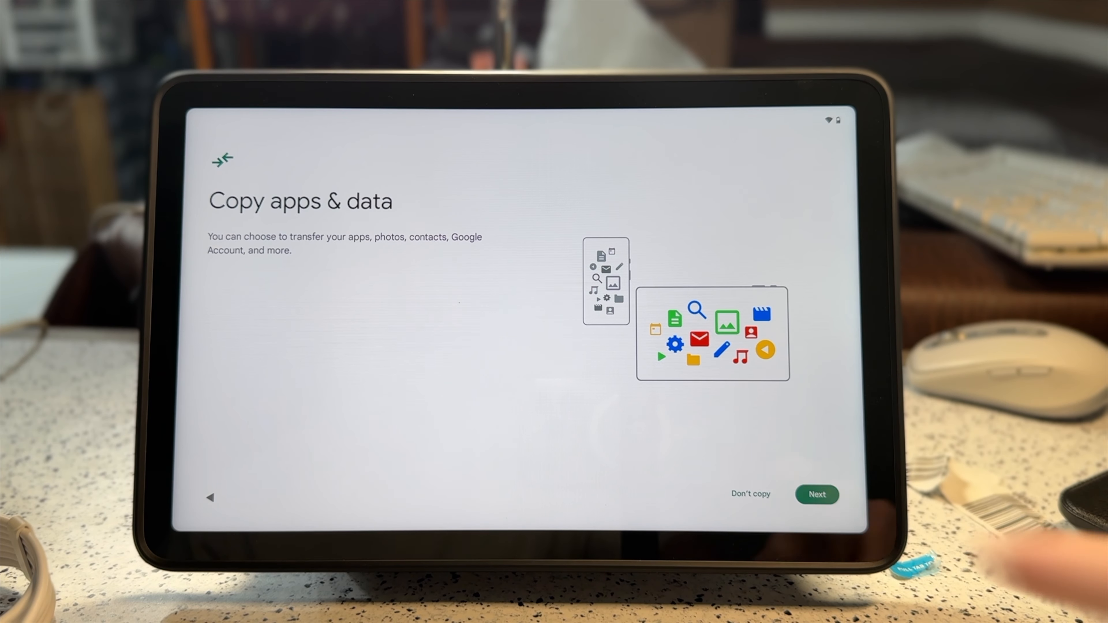
Choose Don't copy, then begin Google Account sign-in leading to fingerprint enrollment.
left_click(817, 494)
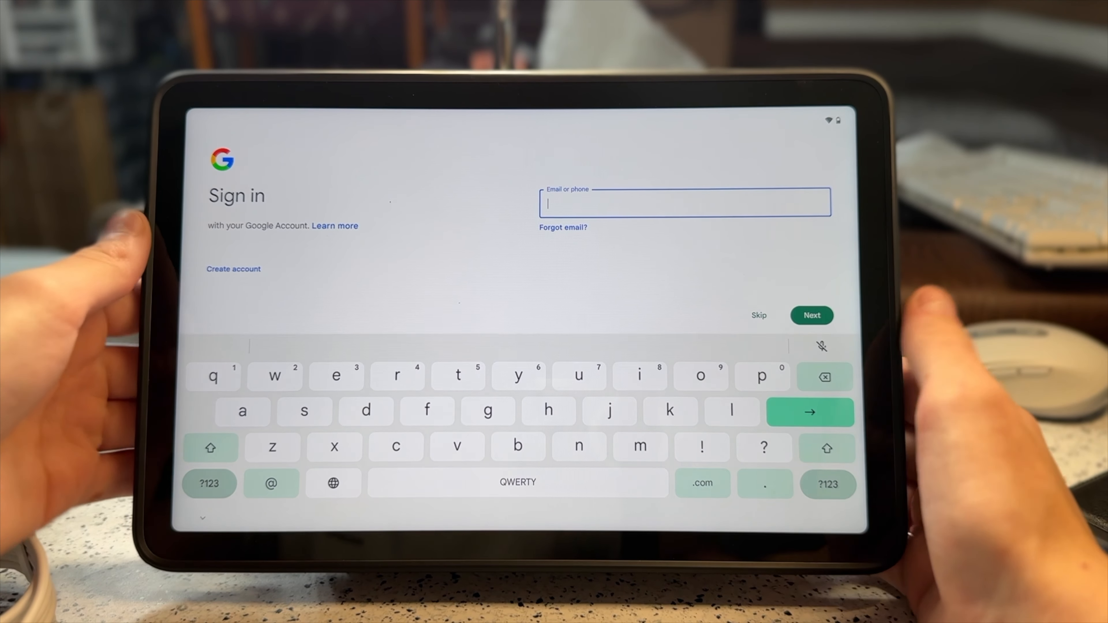
left_click(811, 315)
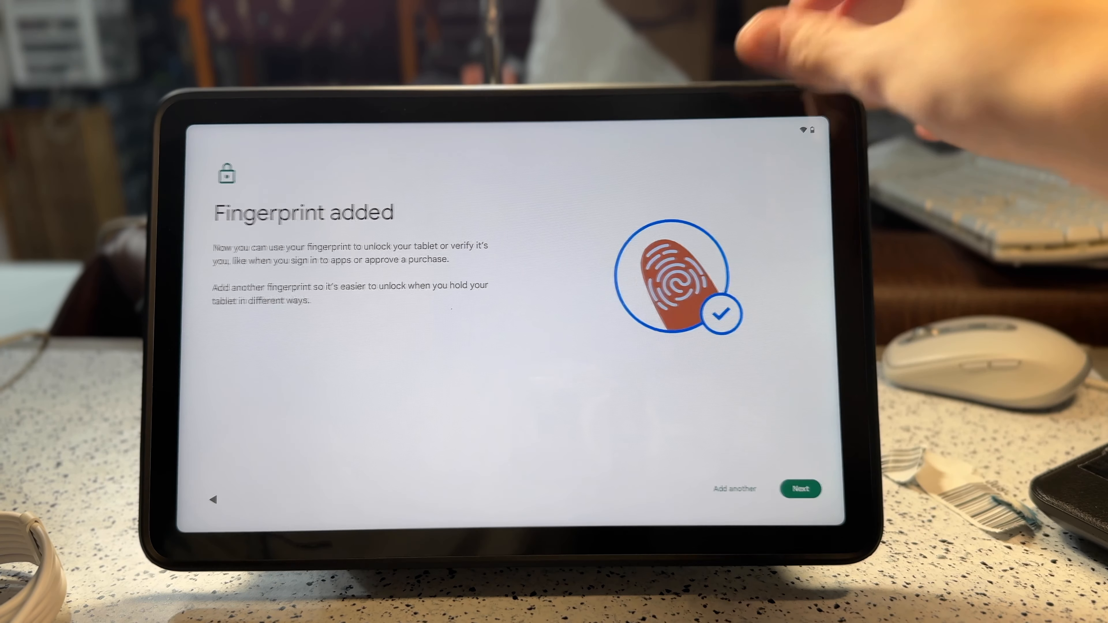
Continue after fingerprint, keep hands-free Assistant options and agree to Voice Match.
left_click(799, 489)
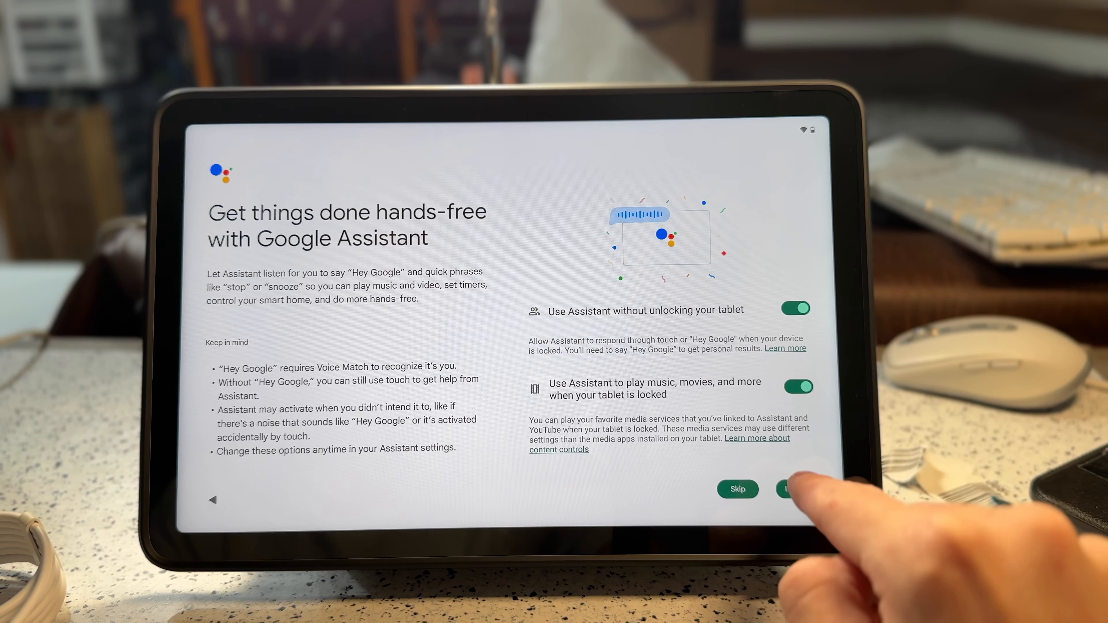
left_click(796, 489)
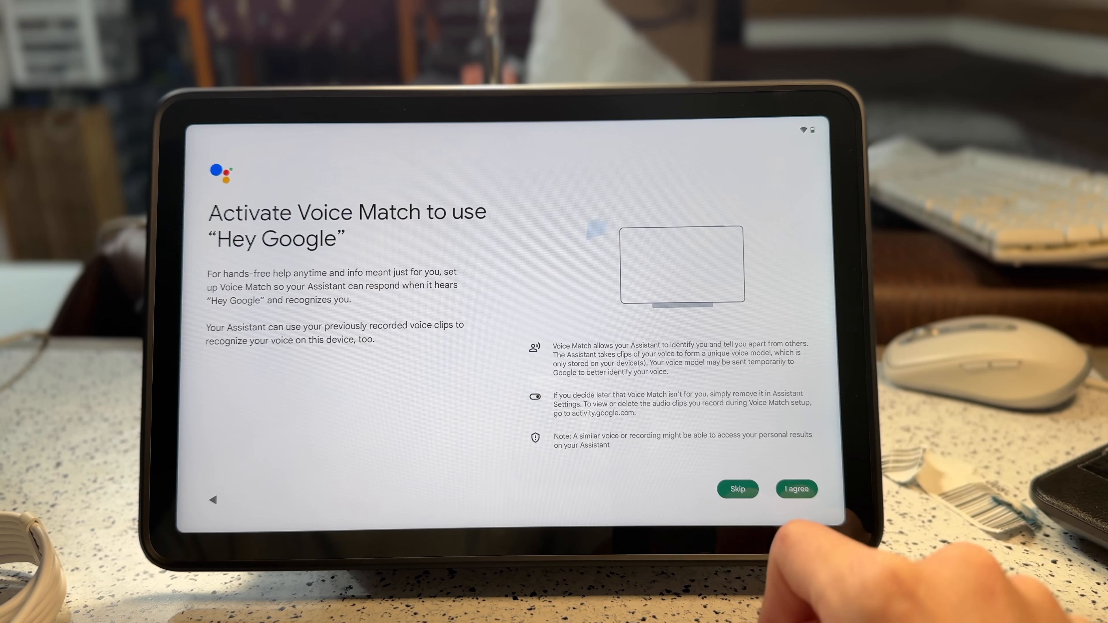
left_click(796, 488)
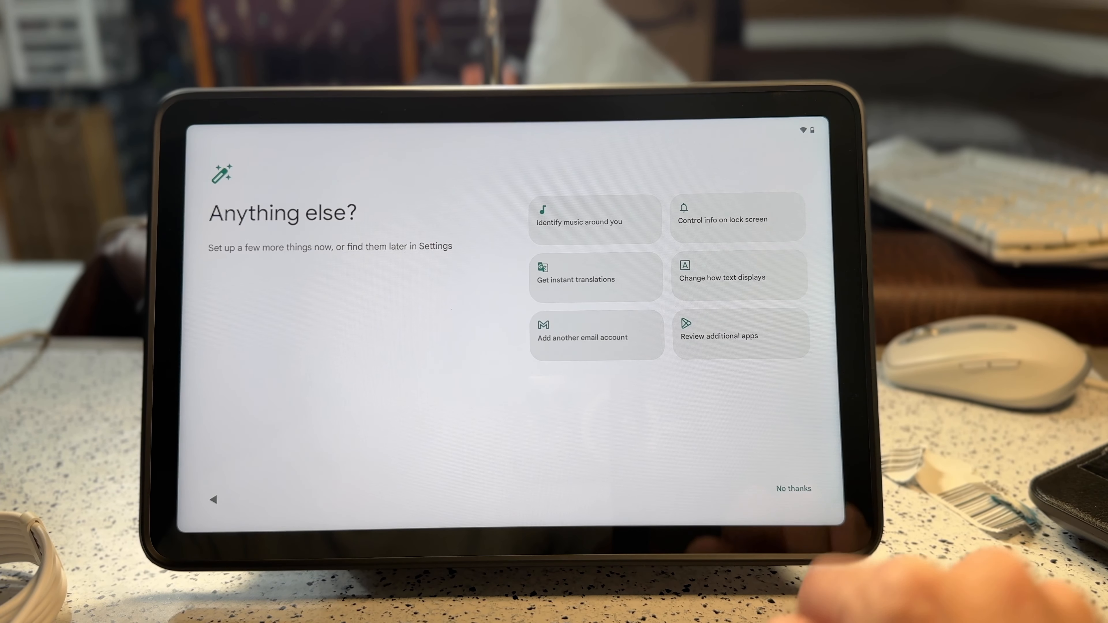
Decline additional features with No thanks and accept tips and tricks emails.
left_click(792, 488)
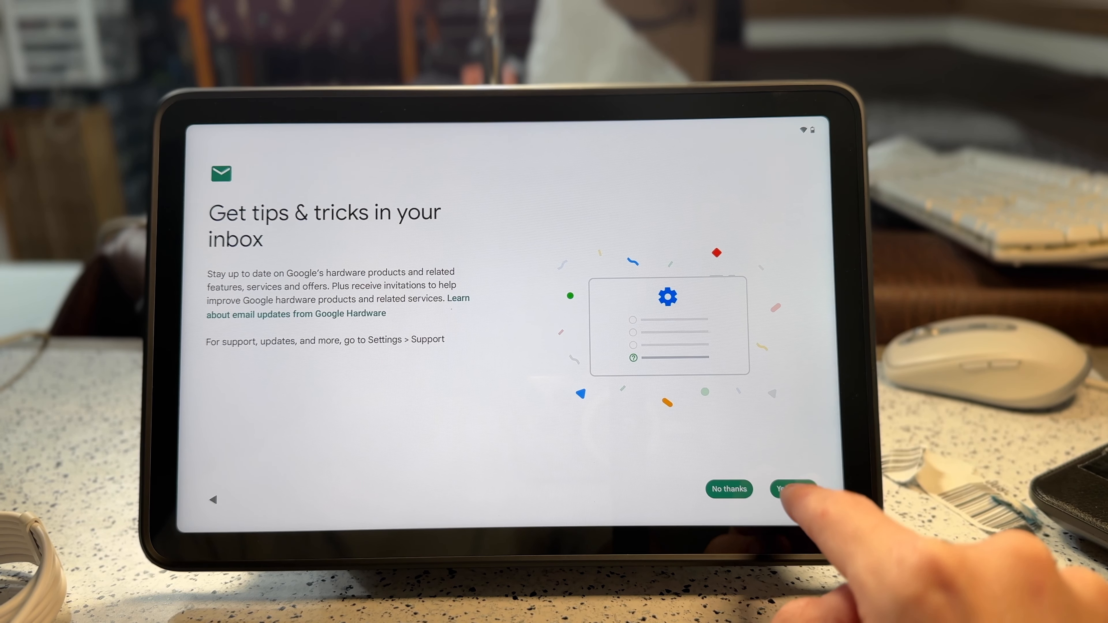
left_click(793, 488)
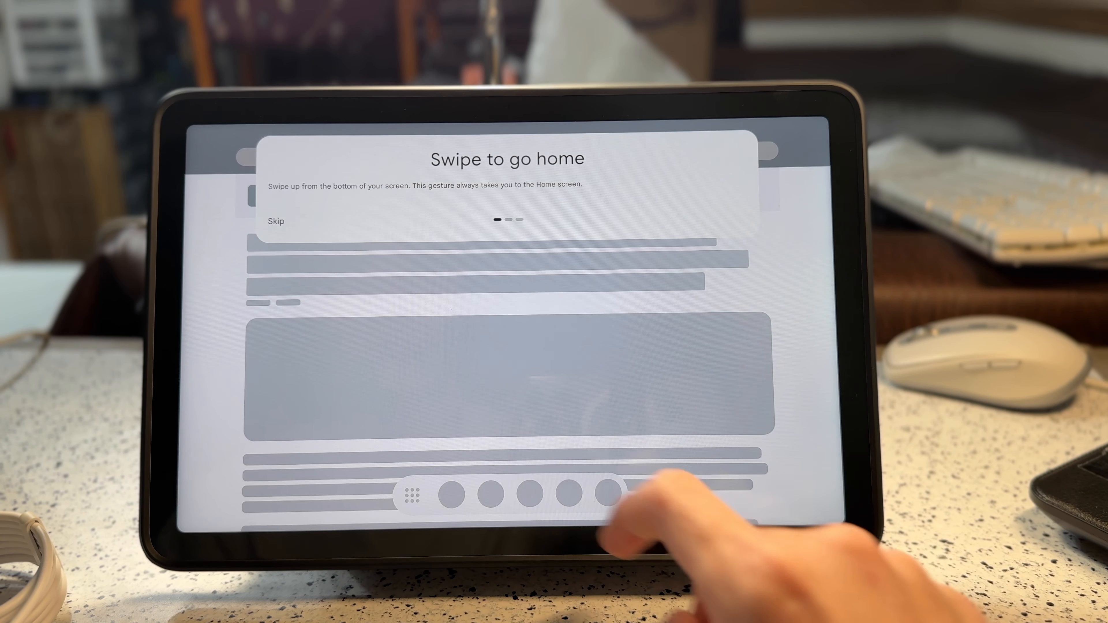